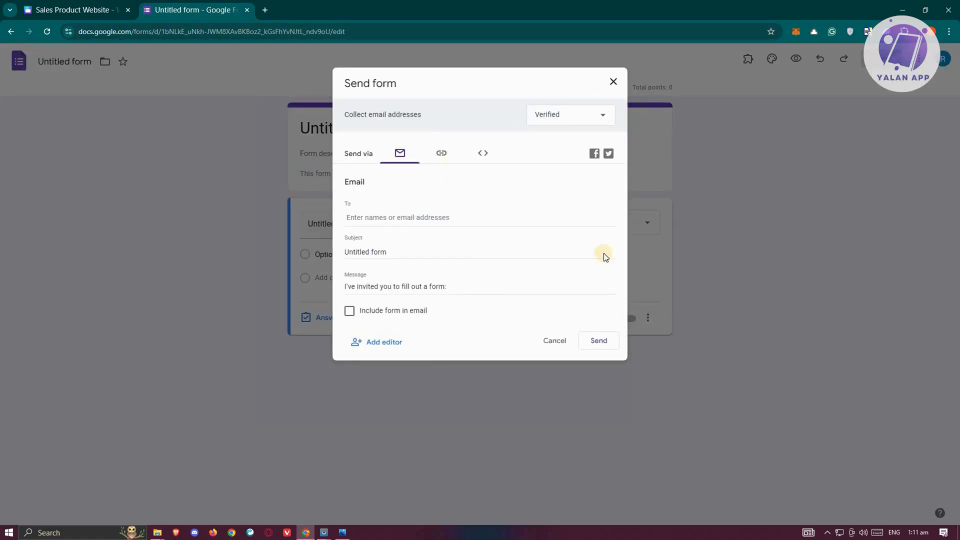
Show the untitled form's share link, then return to the Sales Product Website design
click(441, 153)
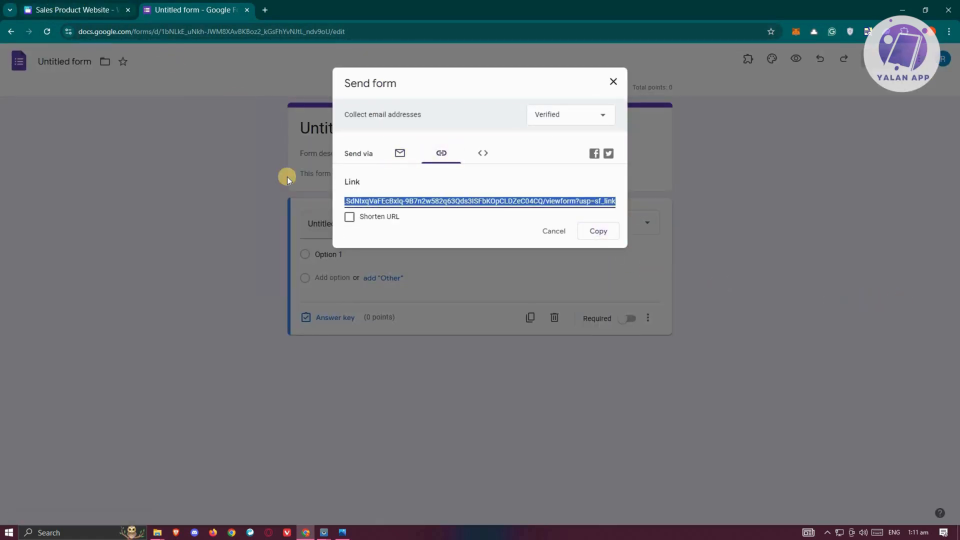
click(70, 9)
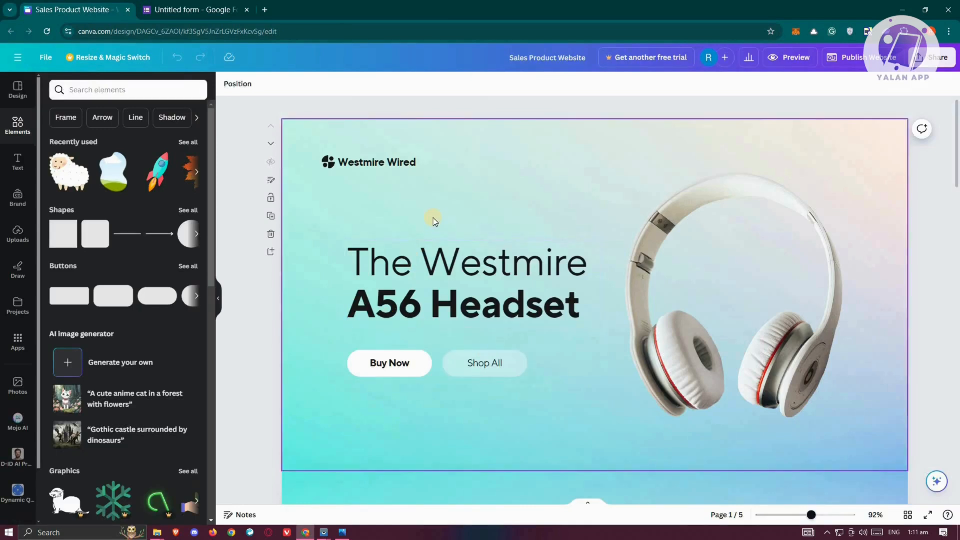
mouse_move(474, 246)
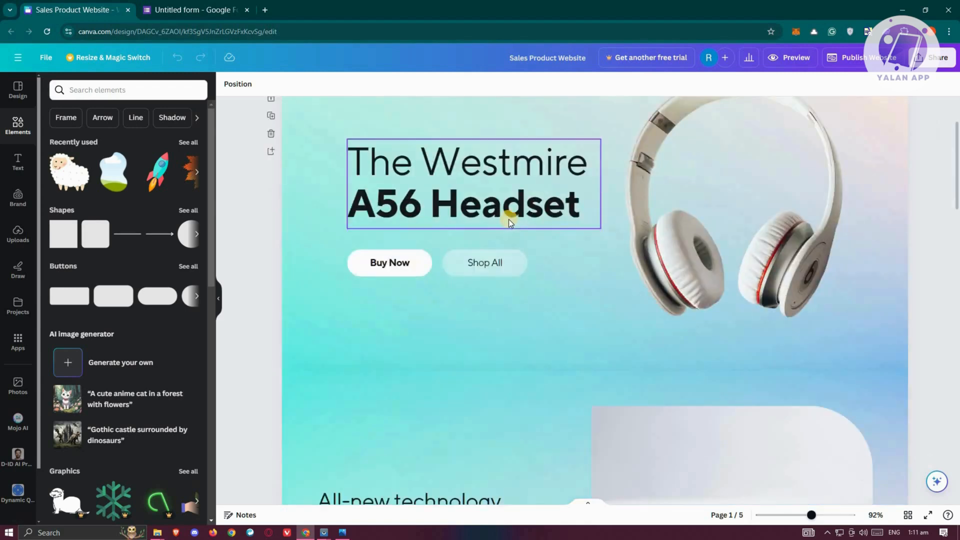
Scroll to page 2 and select its All-new technology section to remove it
scroll(down, 3)
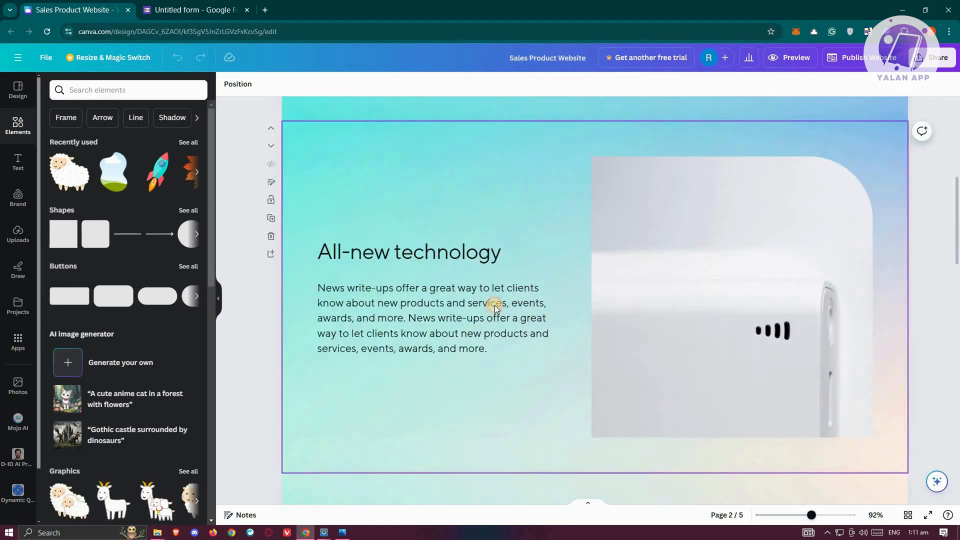
click(728, 297)
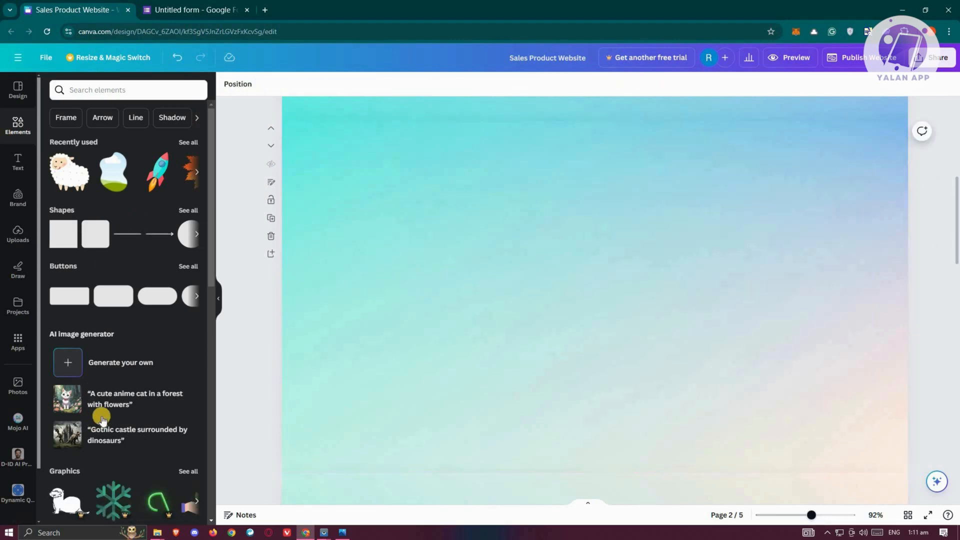
mouse_move(18, 341)
text(embed)
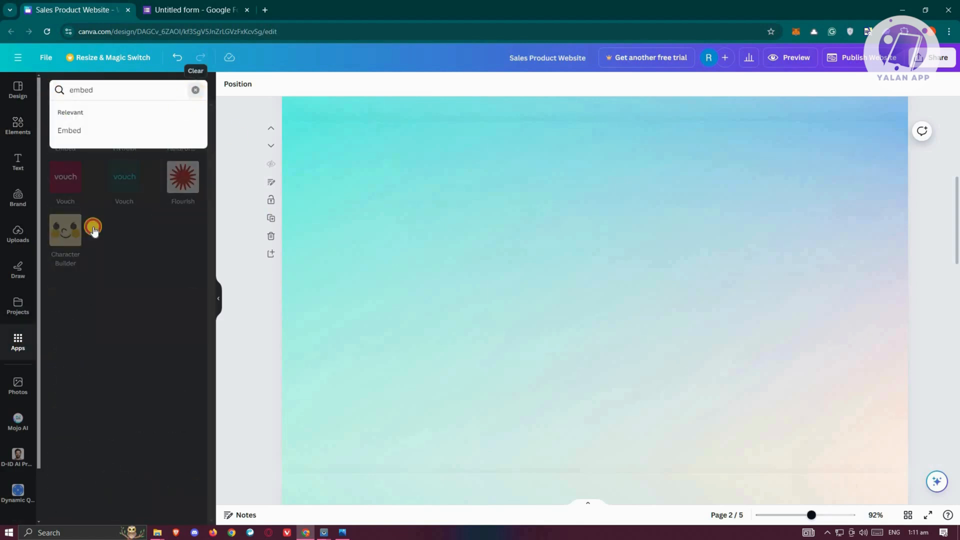
Search Canva apps for 'embed' and open the Embed app
click(196, 90)
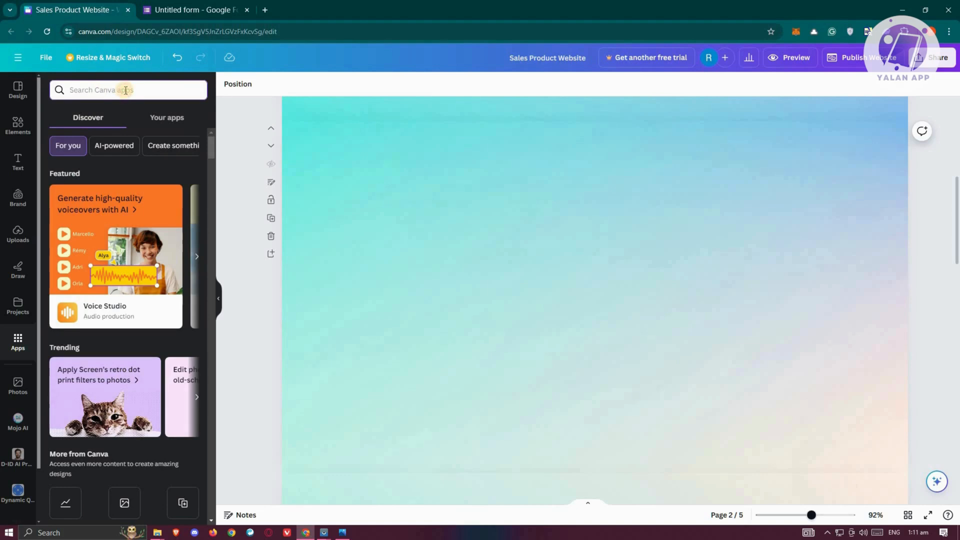
text(e)
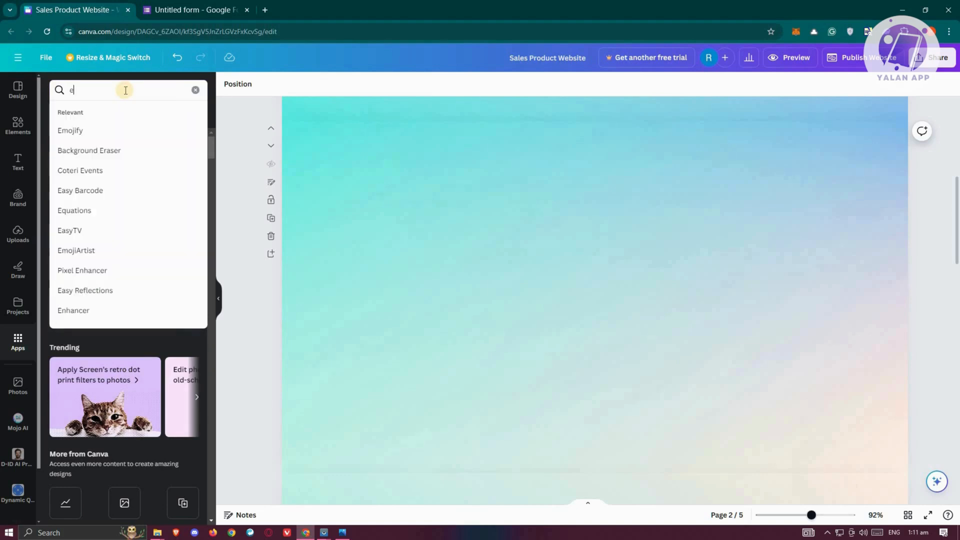
text(mbed)
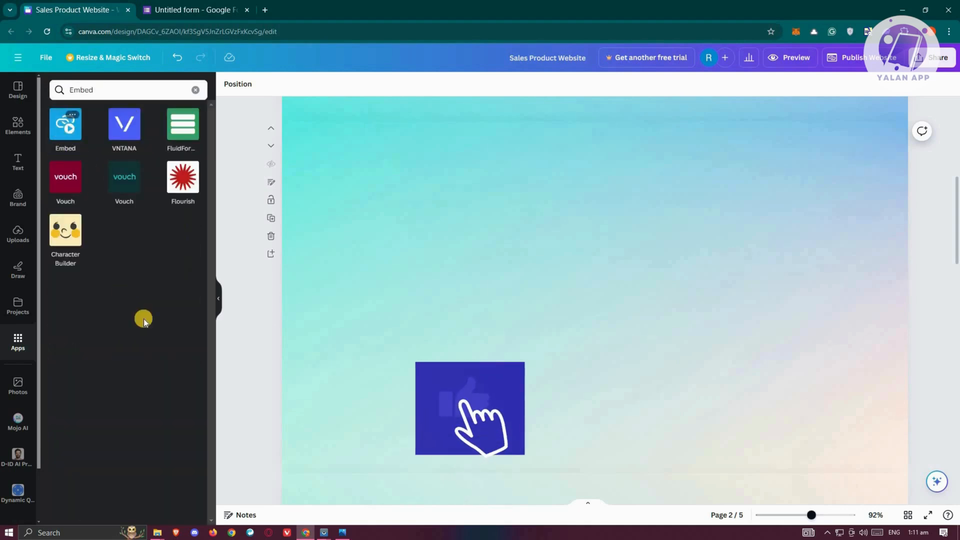
click(65, 124)
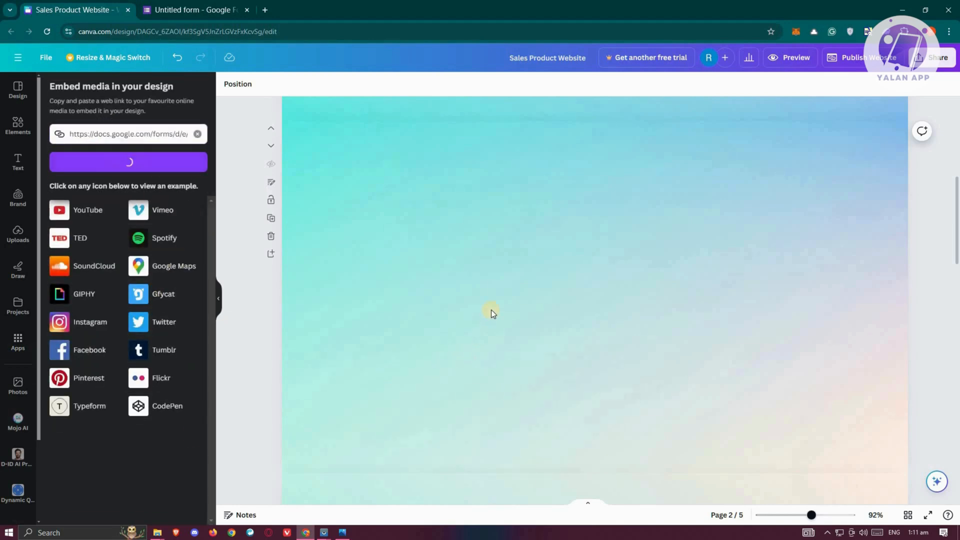
Try adding the pasted Google Forms link to the design, which Canva rejects
click(128, 162)
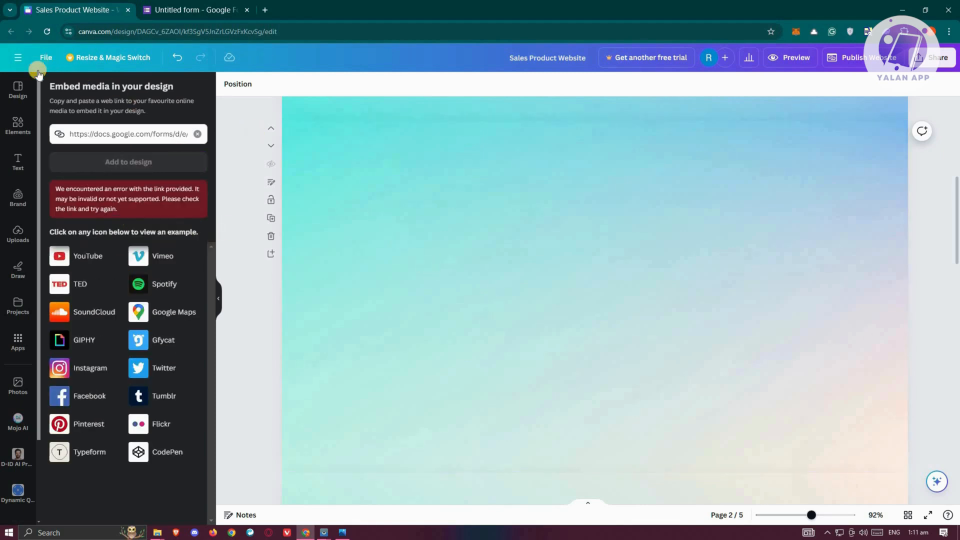
mouse_move(209, 184)
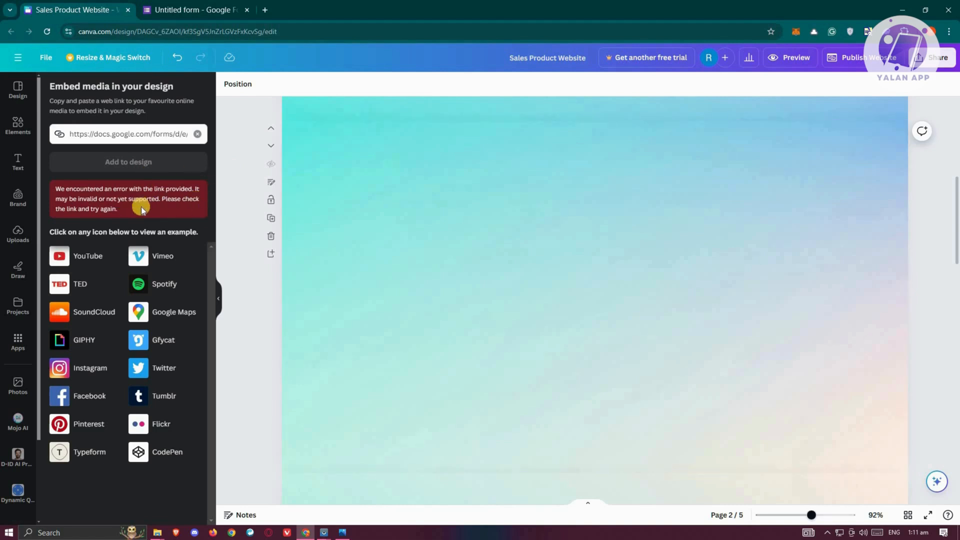
mouse_move(533, 171)
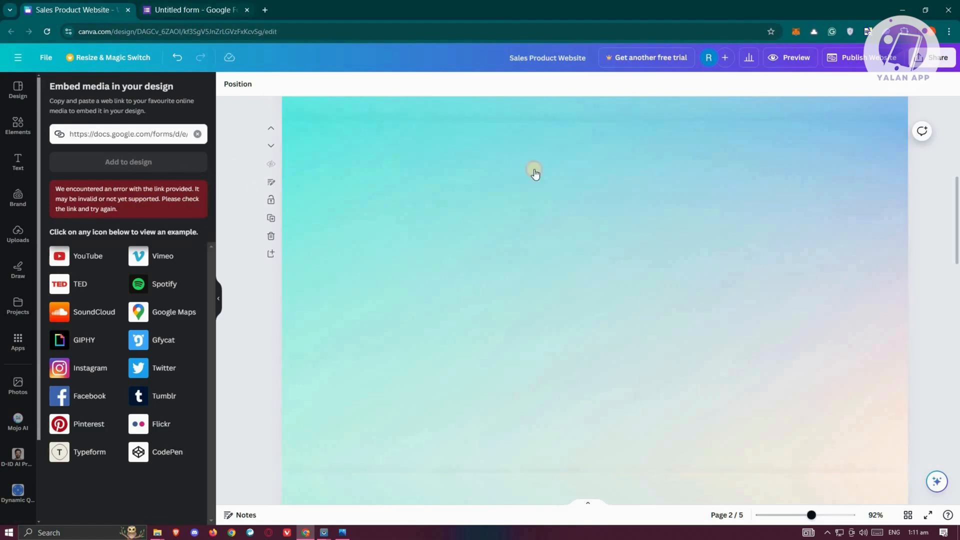
Copy the shortened form link and retry adding it in Canva's Embed app
click(195, 10)
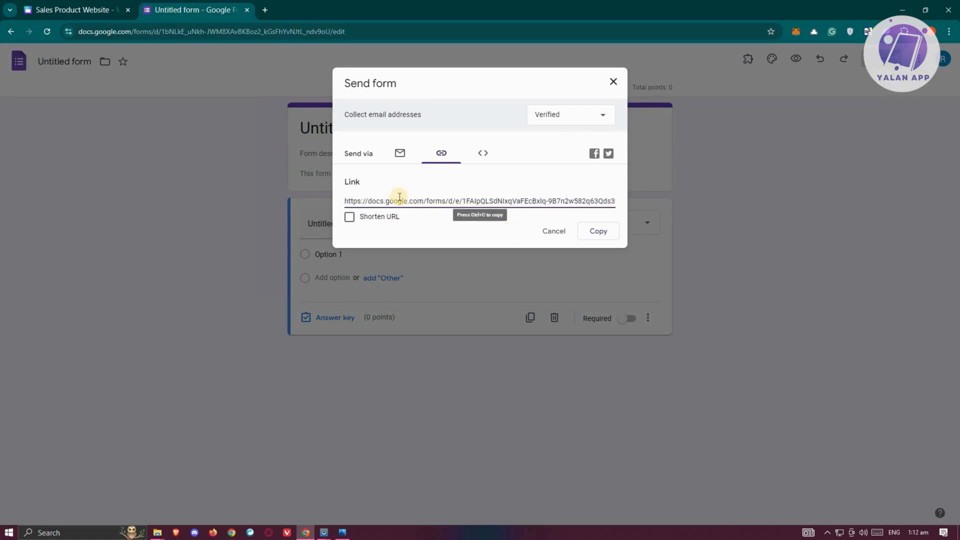
mouse_move(495, 257)
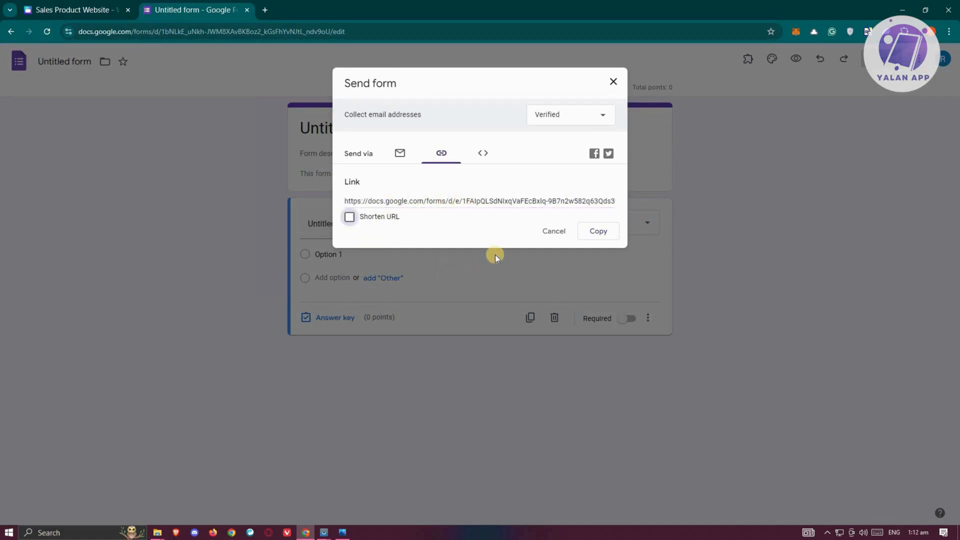
click(349, 216)
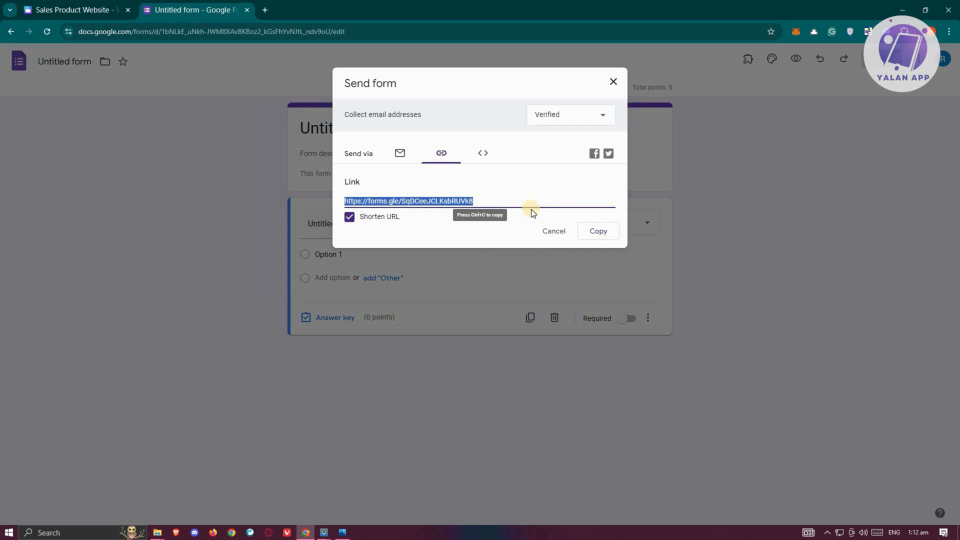
click(599, 231)
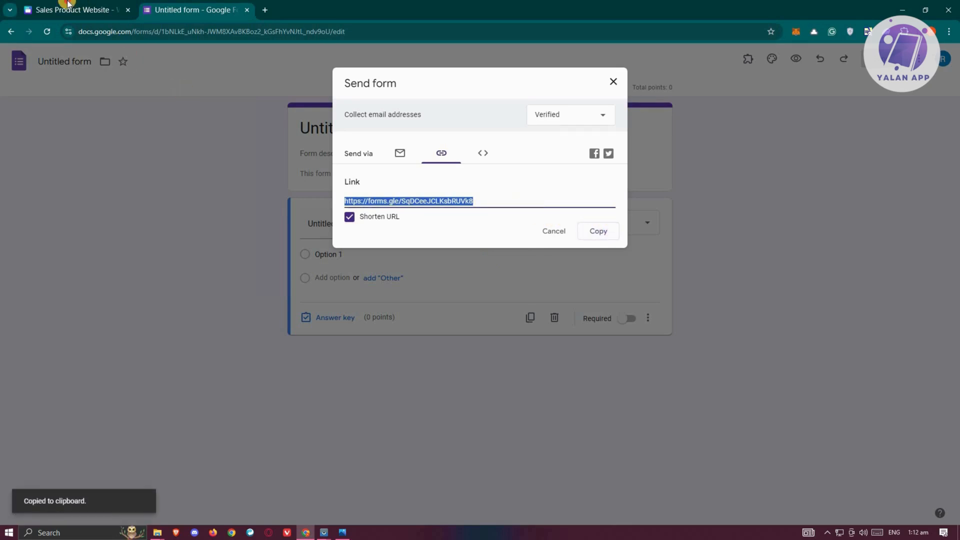
click(70, 10)
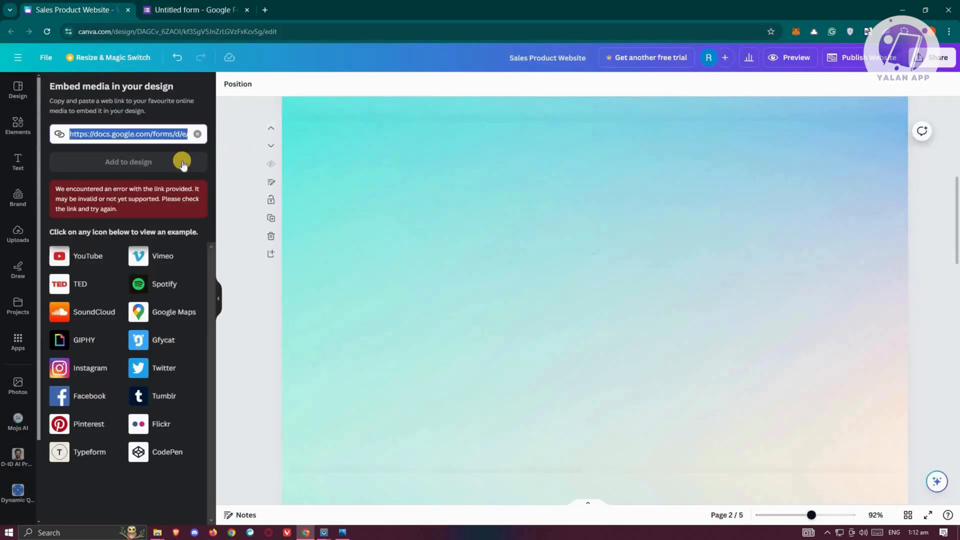
click(128, 162)
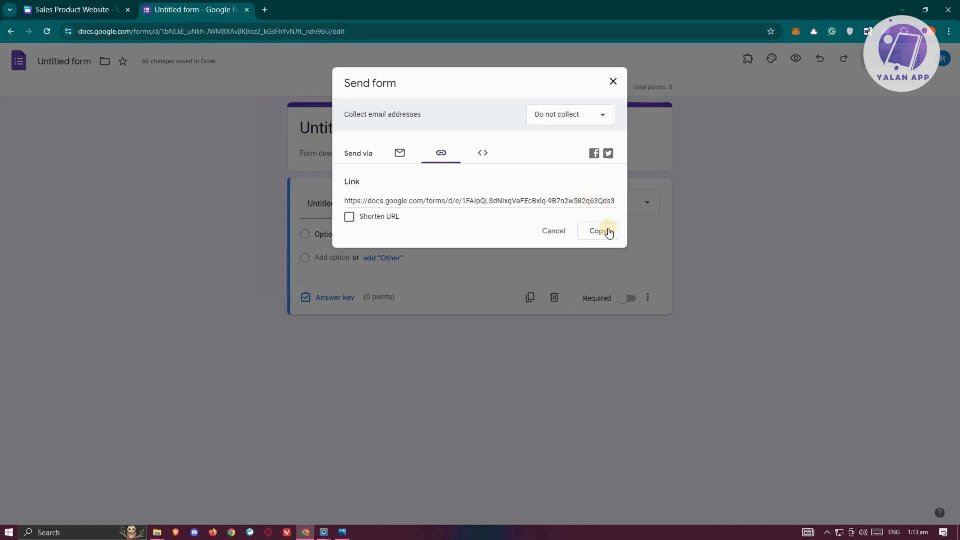
Copy the full-length form link for Canva's Embed field
click(78, 10)
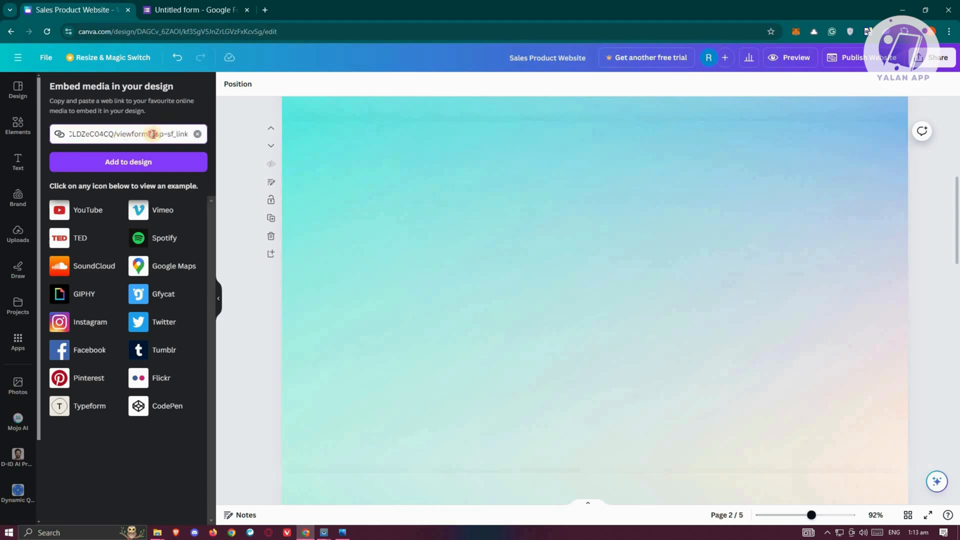
Add the Google Forms viewform link to page 2, showing its question and Submit button
double_click(170, 133)
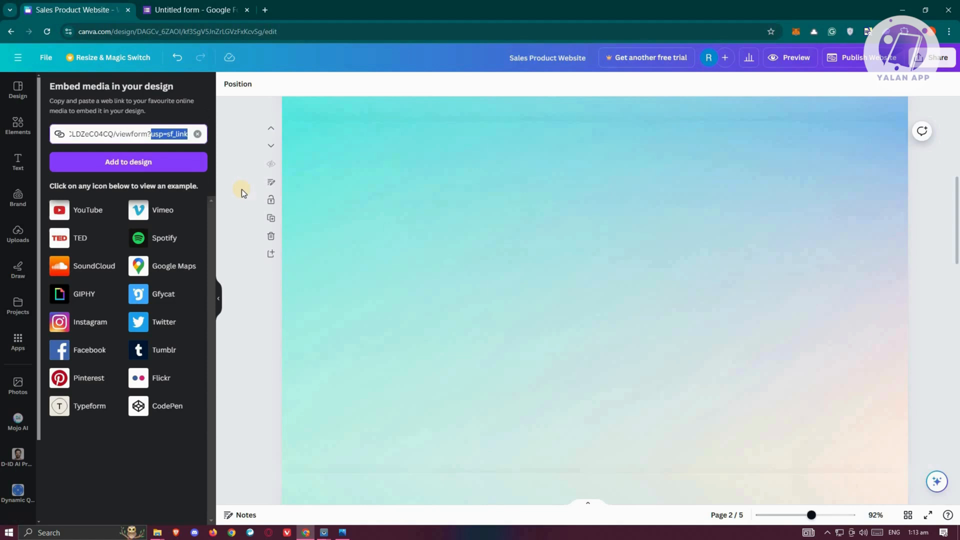
click(128, 162)
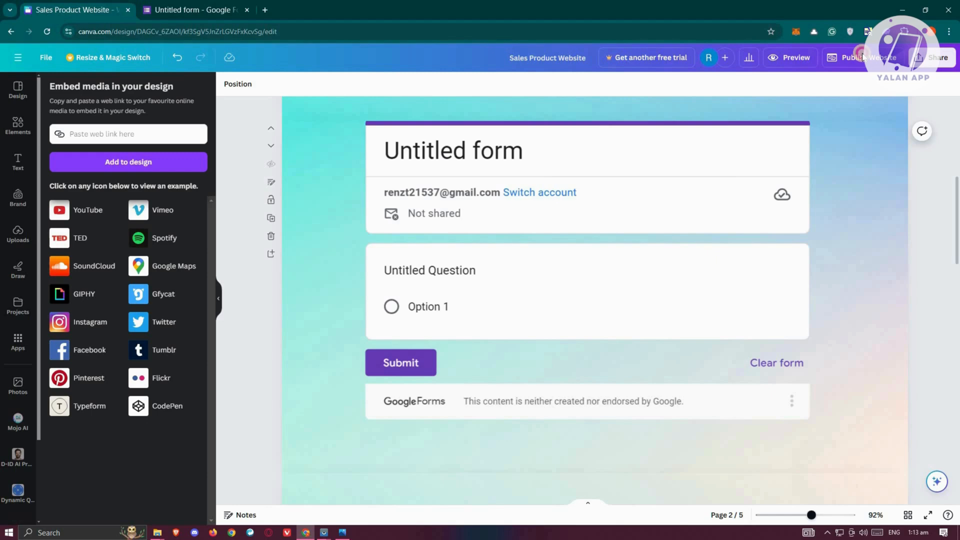
Publish the Sales Product Website from the Publish Website panel
click(864, 58)
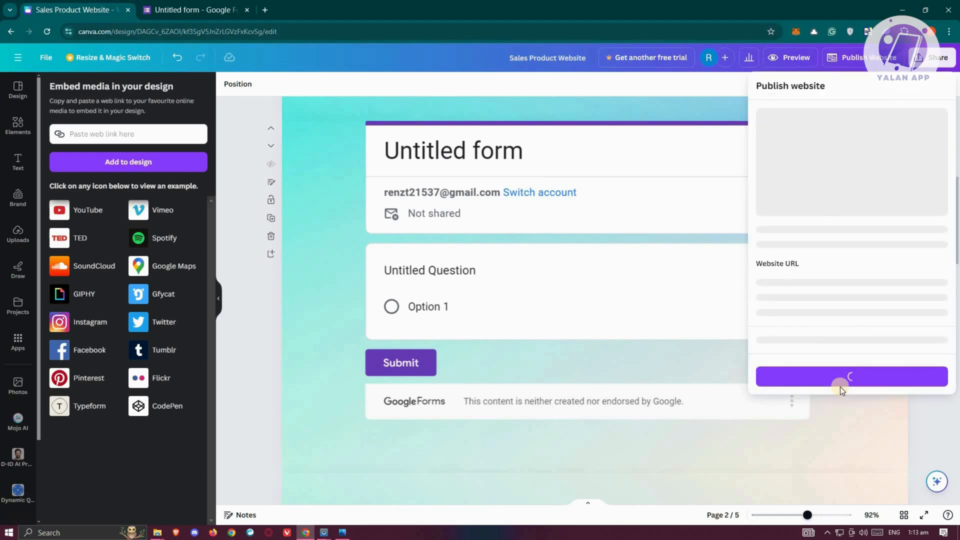
click(852, 376)
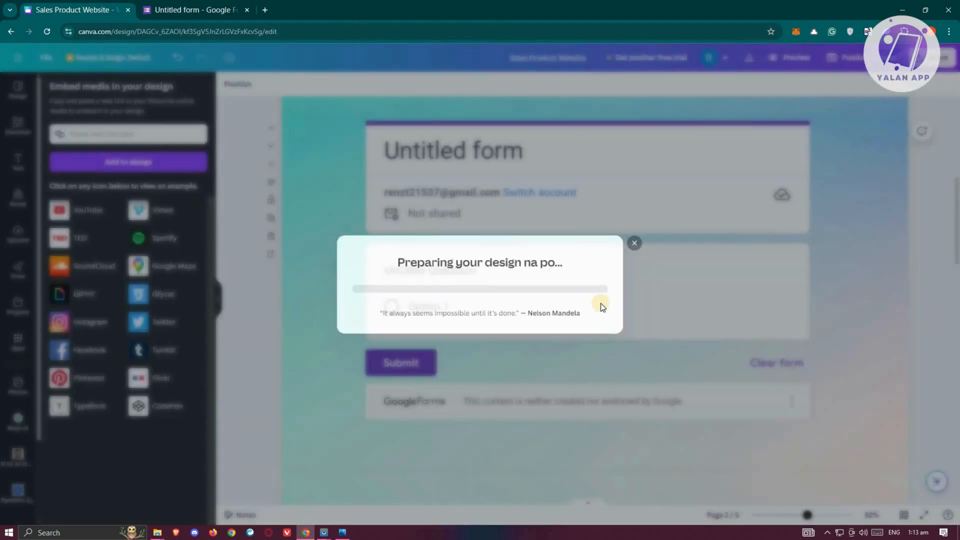